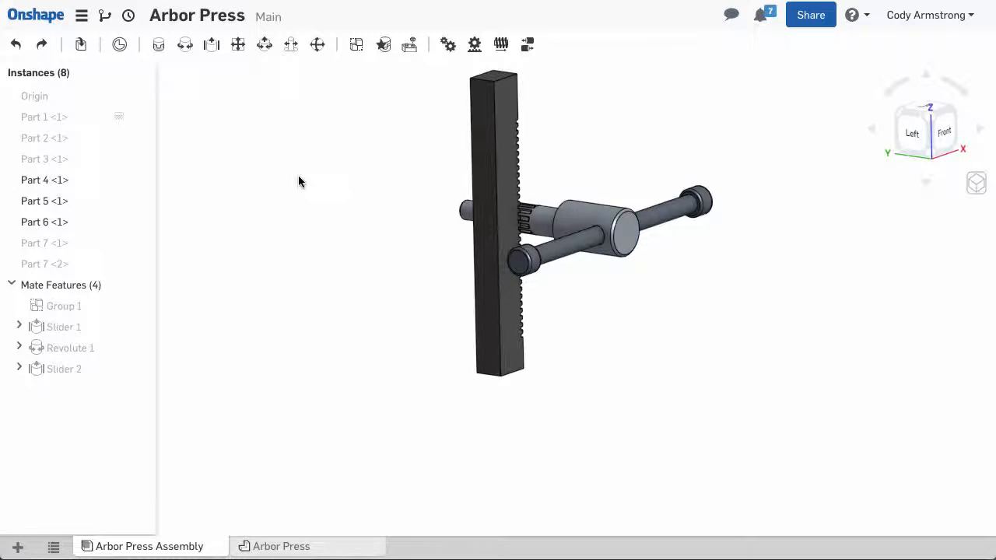
mouse_move(473, 45)
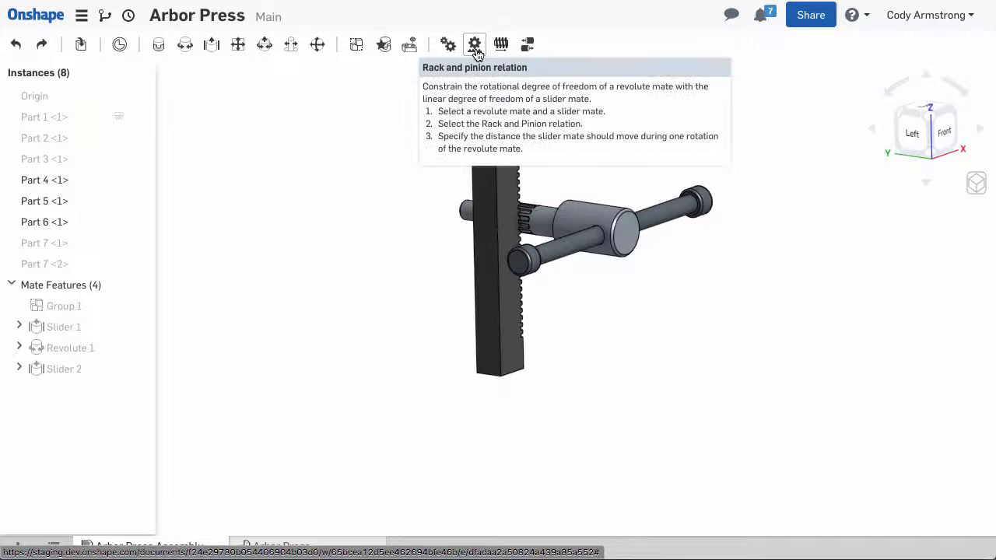
Create a rack and pinion relation on Revolute 1 and Slider 1 with 2.25 in travel
left_click(474, 44)
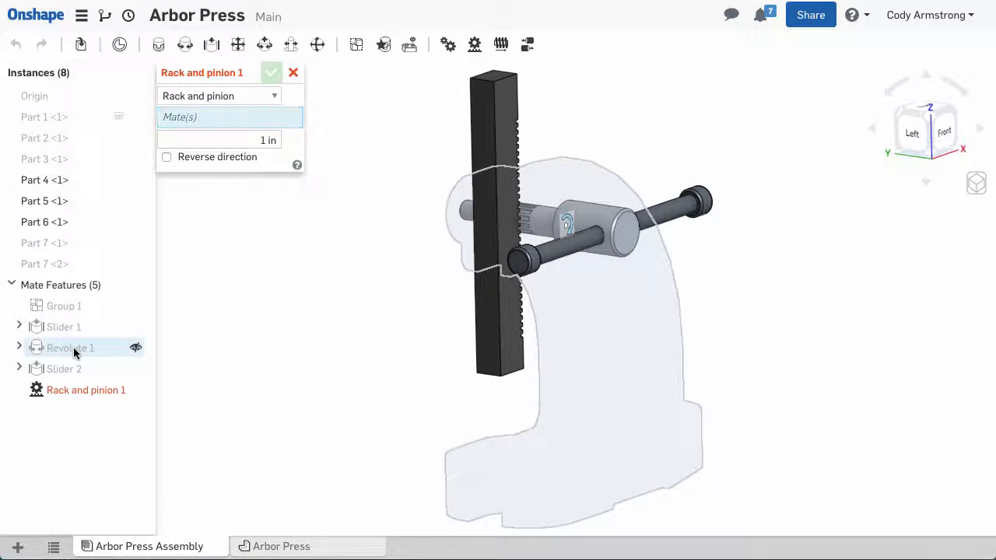
left_click(63, 327)
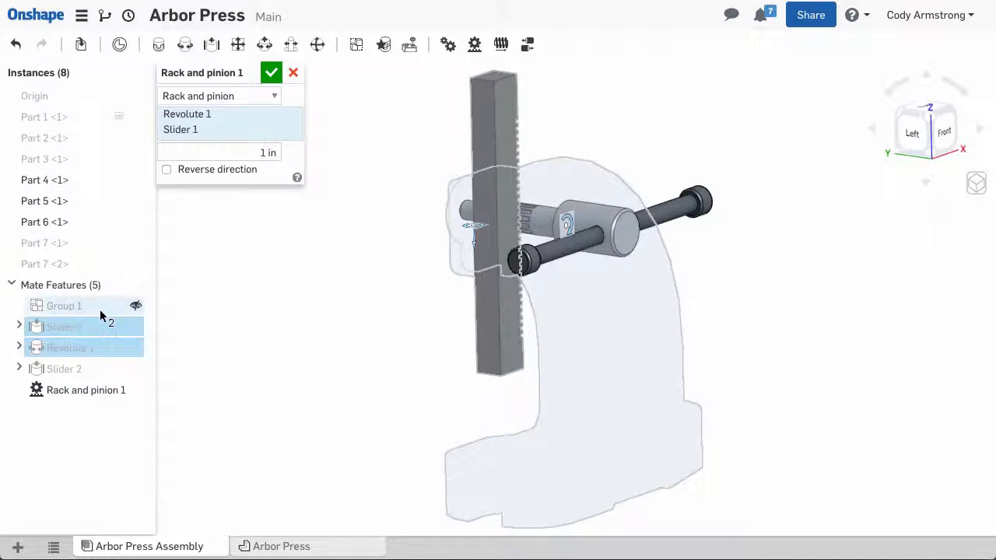
left_click(226, 152)
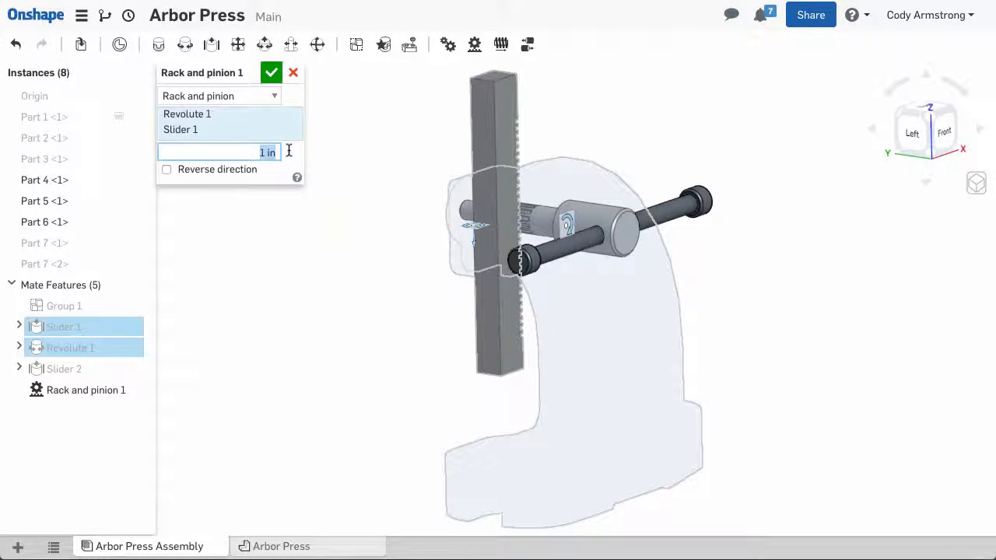
type("2.25 in")
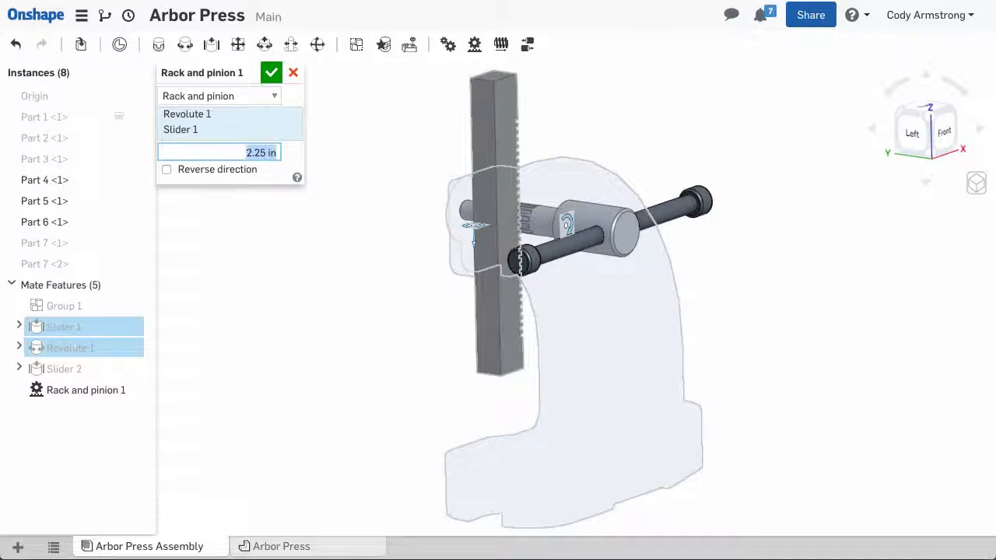